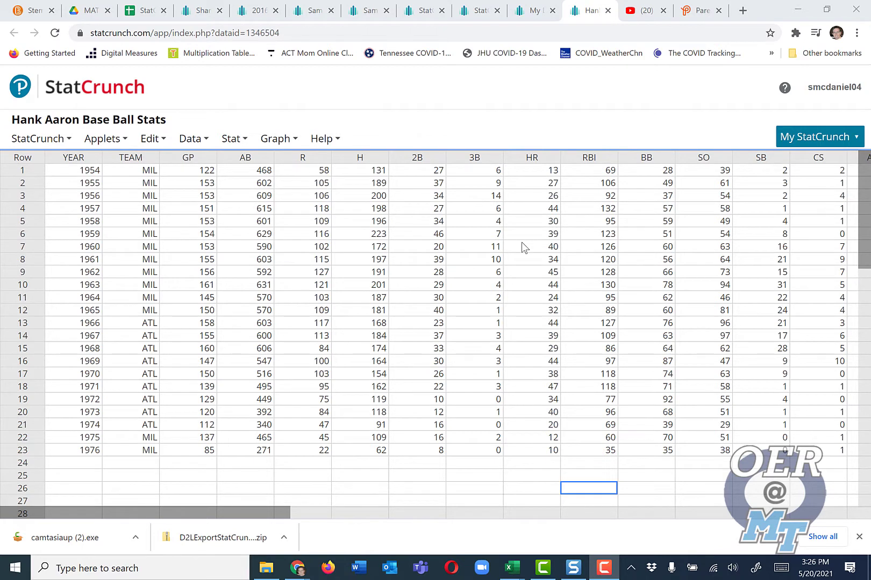
pyautogui.moveTo(451, 197)
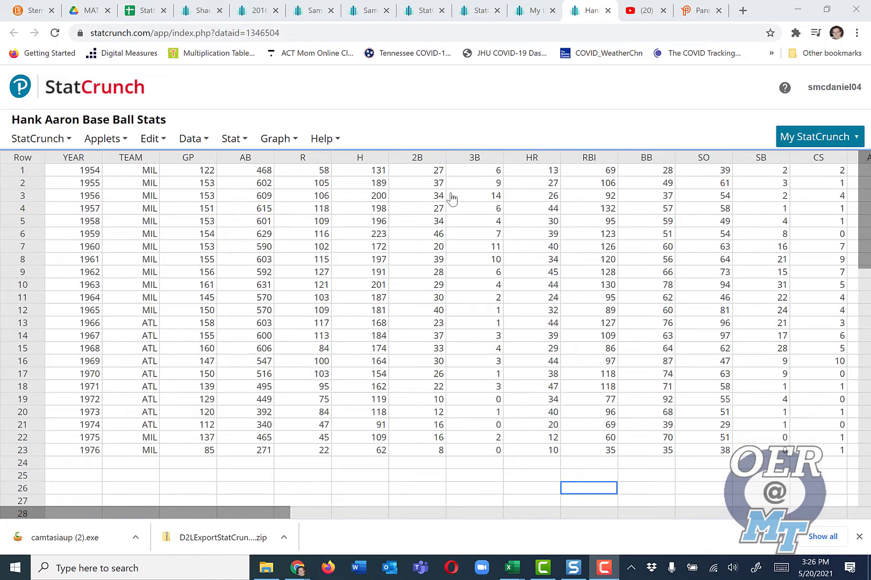
# Bring up the Stat menu of procedures for the Hank Aaron dataset.
pyautogui.click(38, 138)
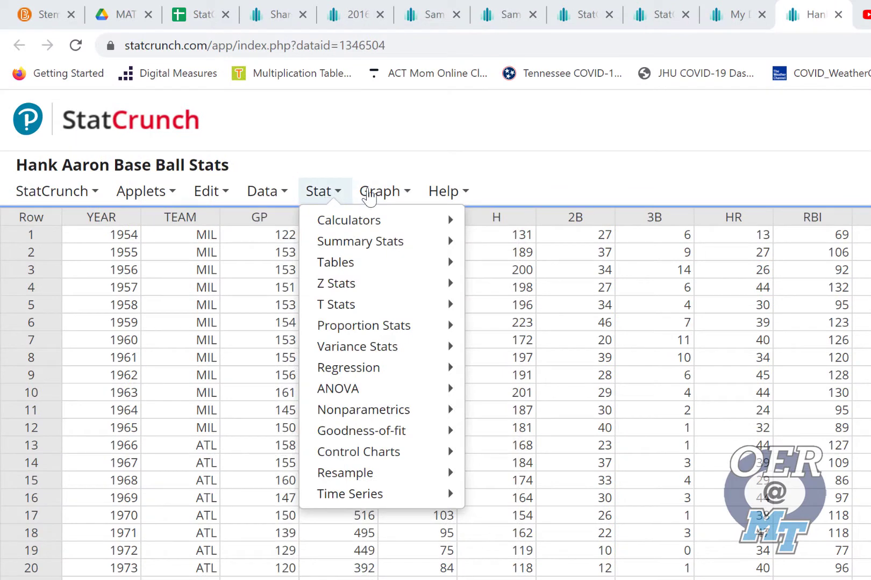
# Start a Stem and Leaf graph from the Graph menu for the 2B column.
pyautogui.click(378, 191)
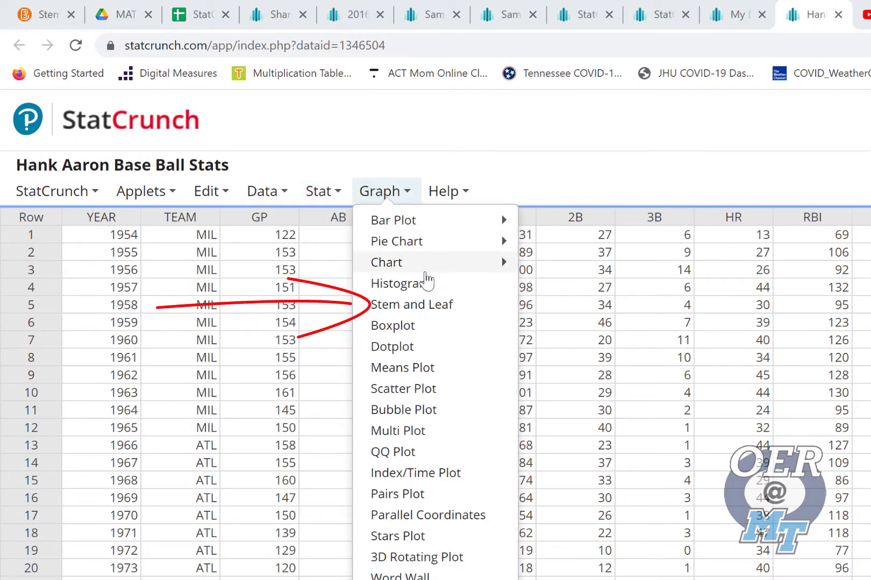
pyautogui.click(411, 306)
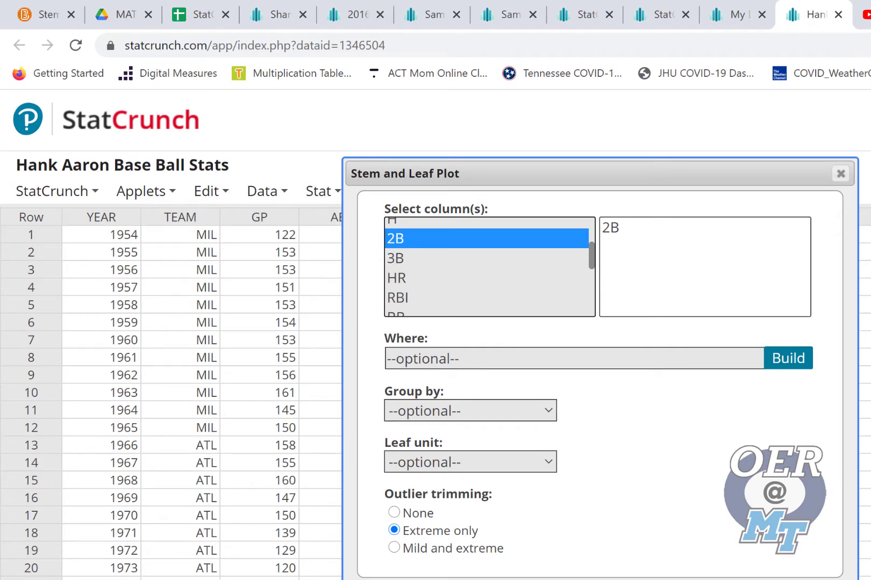
# Compute the stem-and-leaf plot of 2B doubles with leaf unit 1.
pyautogui.click(788, 358)
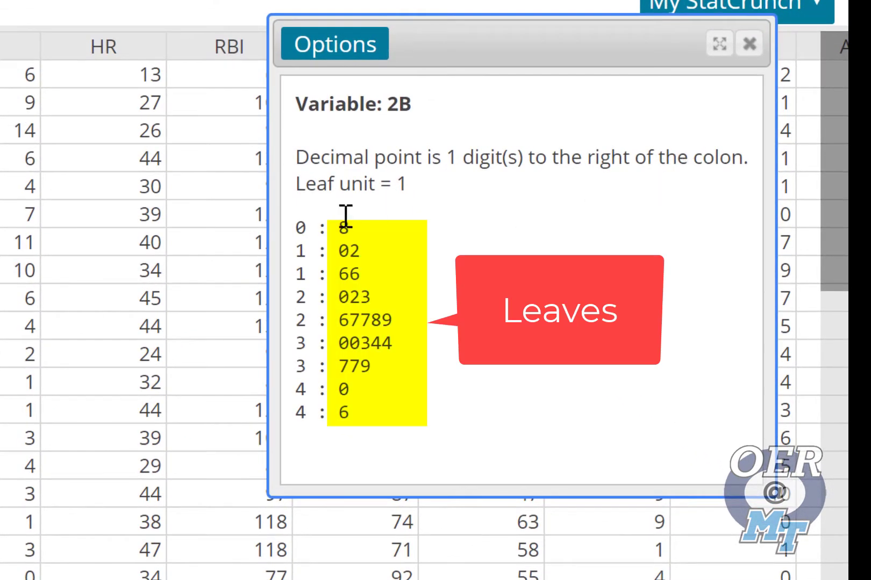
pyautogui.moveTo(384, 200)
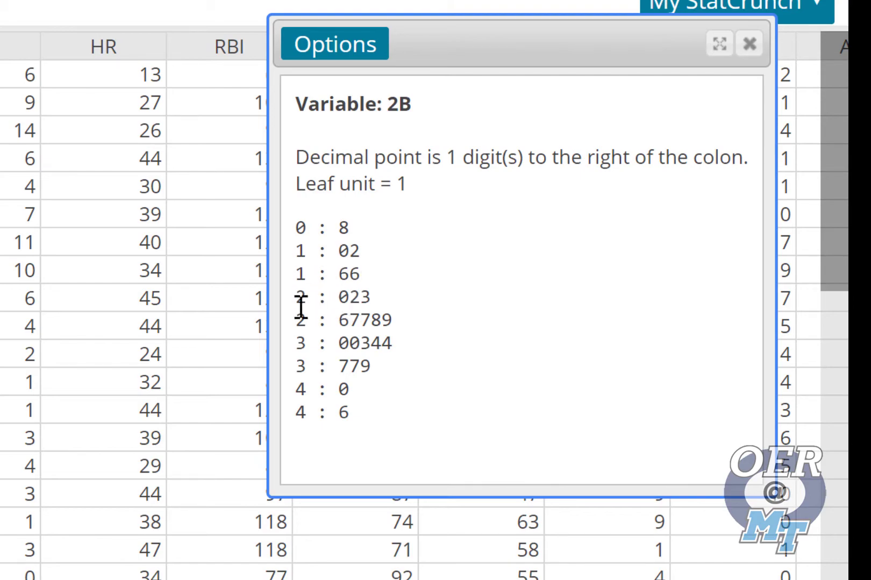
# Switch to the 2016 NFL Players dataset and bring up its Graph menu.
pyautogui.click(748, 44)
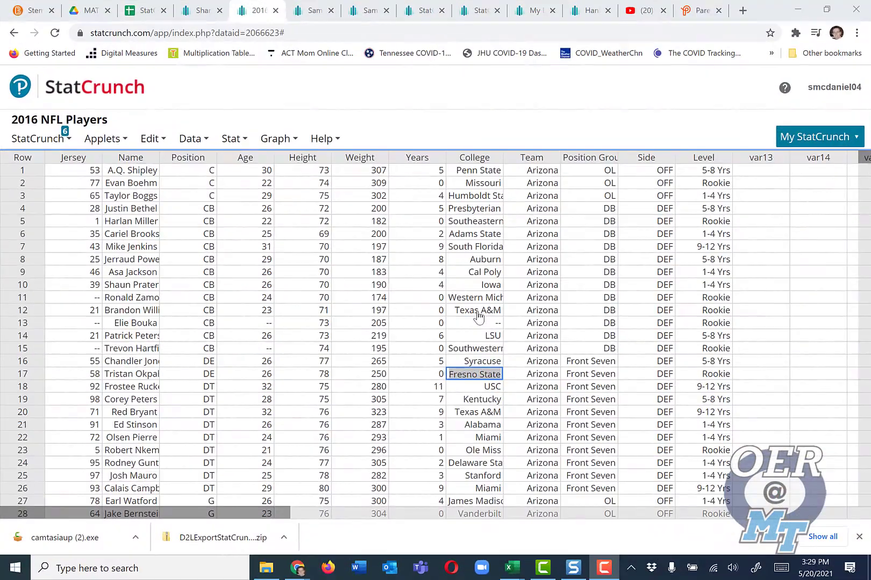
pyautogui.moveTo(417, 279)
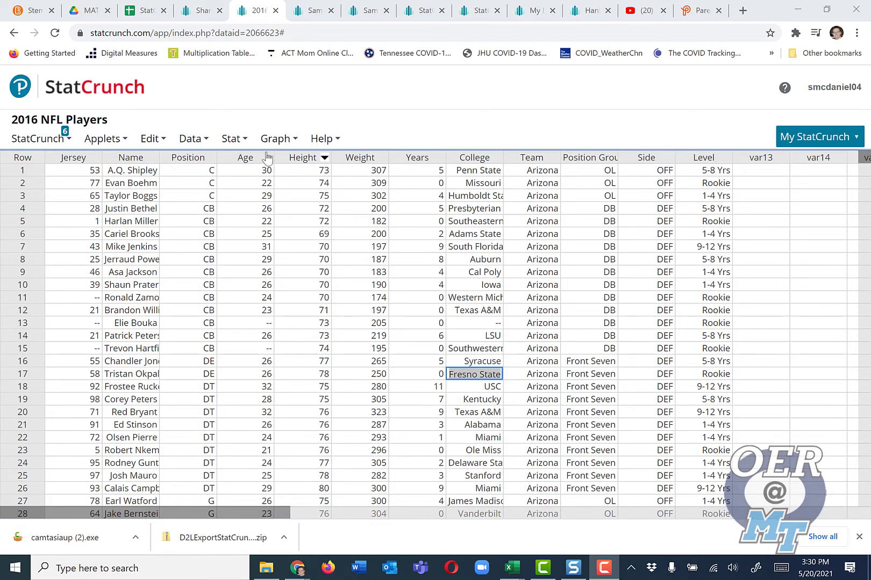
pyautogui.click(276, 139)
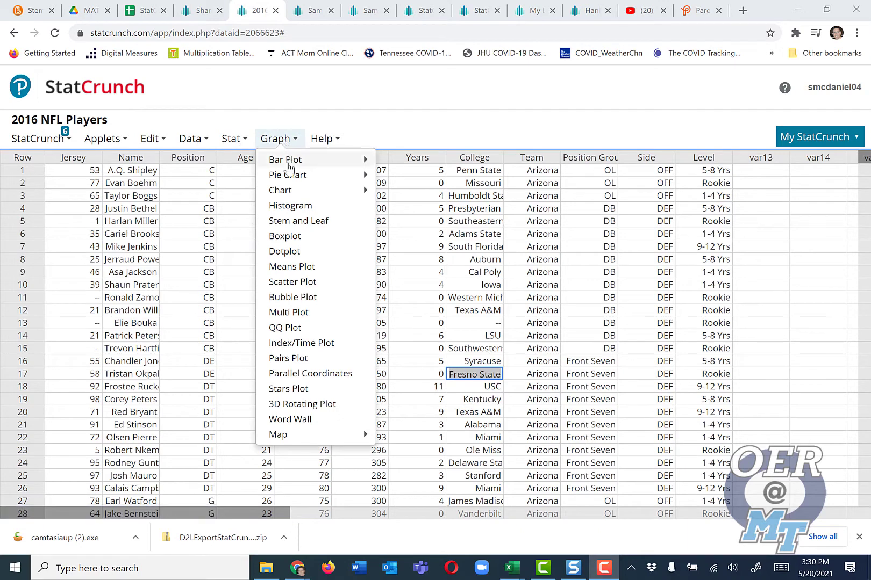
# Compute a stem-and-leaf plot of Weight (leaf unit 10), then reopen its settings via Options > Edit.
pyautogui.click(299, 222)
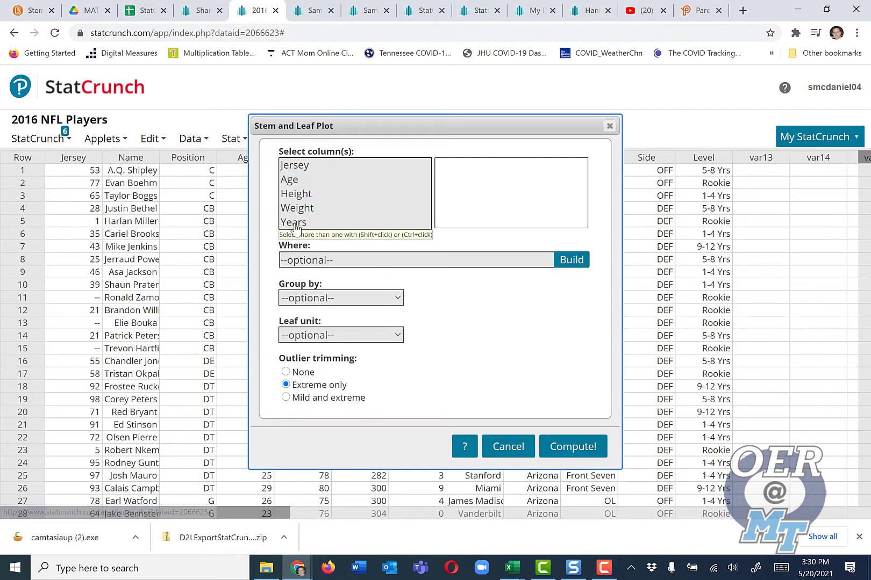
pyautogui.click(297, 209)
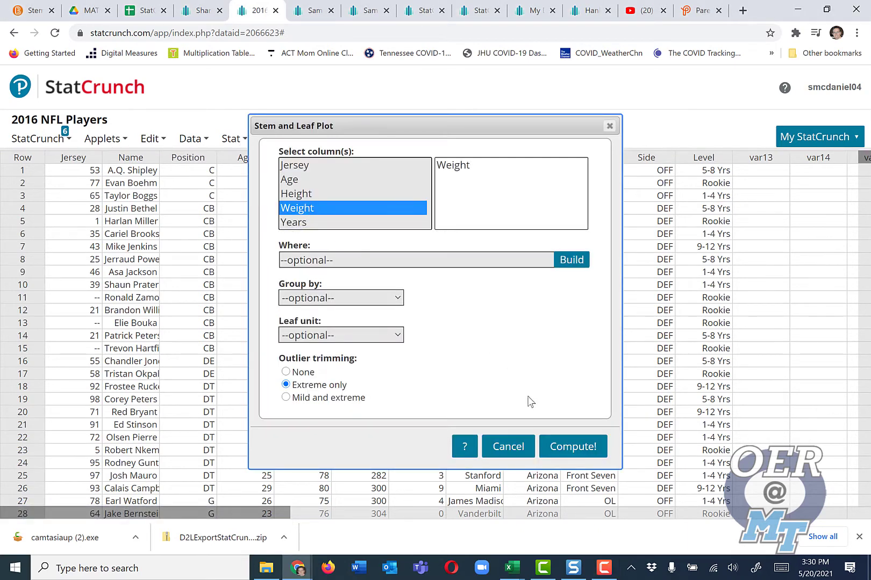
pyautogui.click(572, 448)
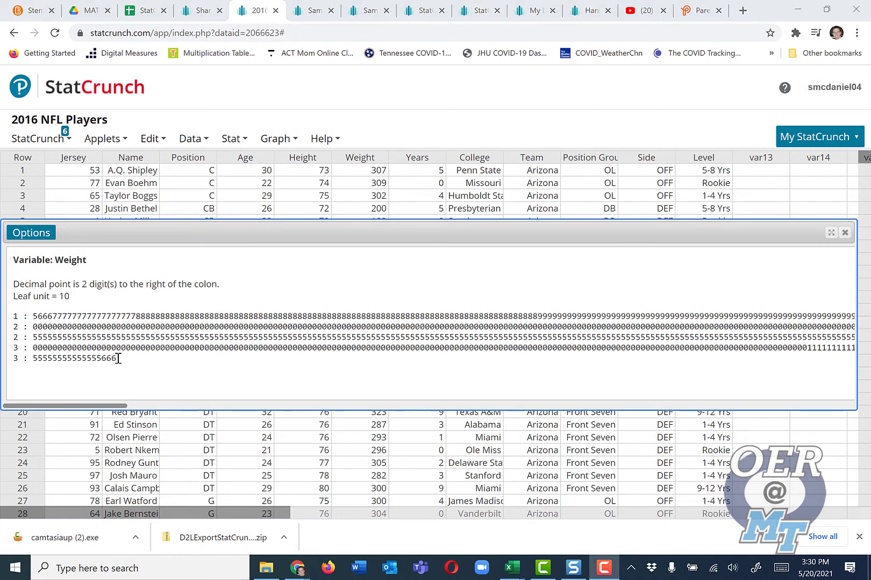
pyautogui.click(31, 233)
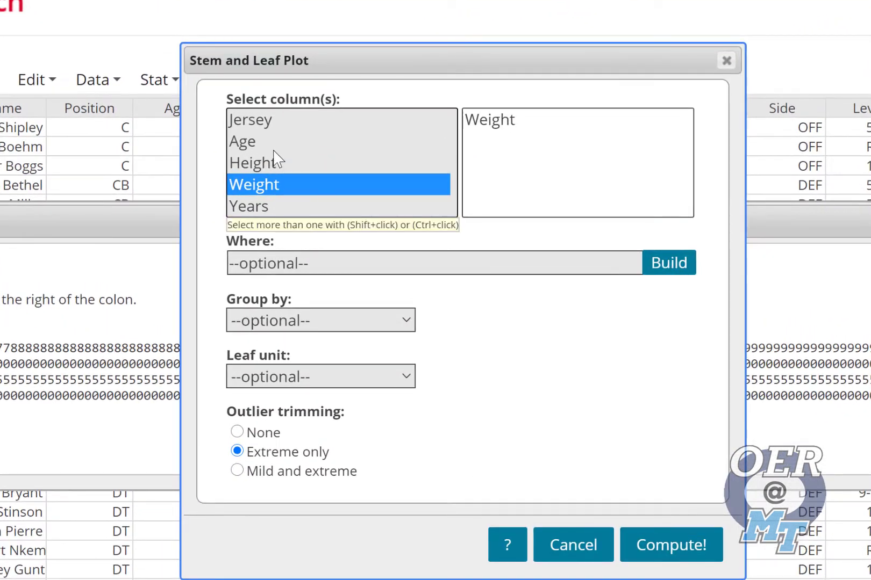
# Group the Weight stem-and-leaf plot by Position, giving 23 plots starting with C.
pyautogui.click(321, 320)
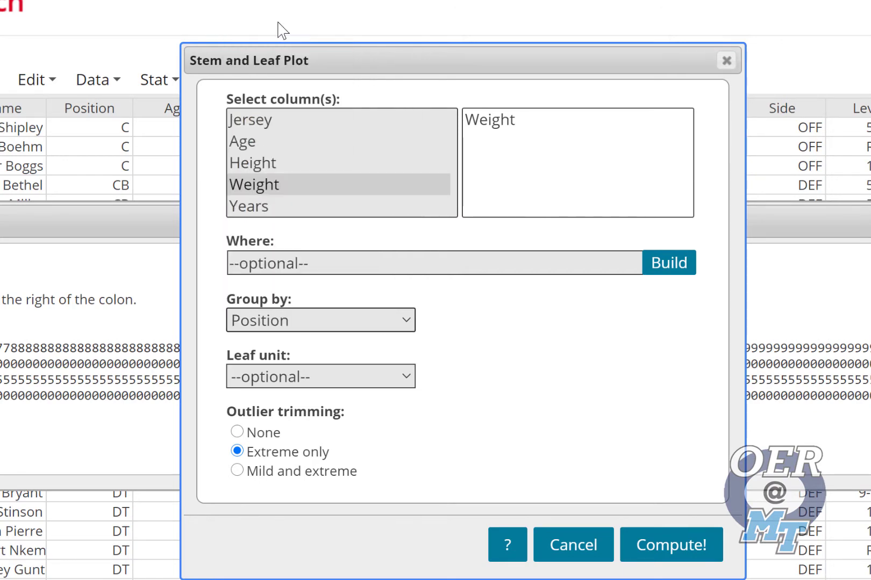
pyautogui.click(670, 560)
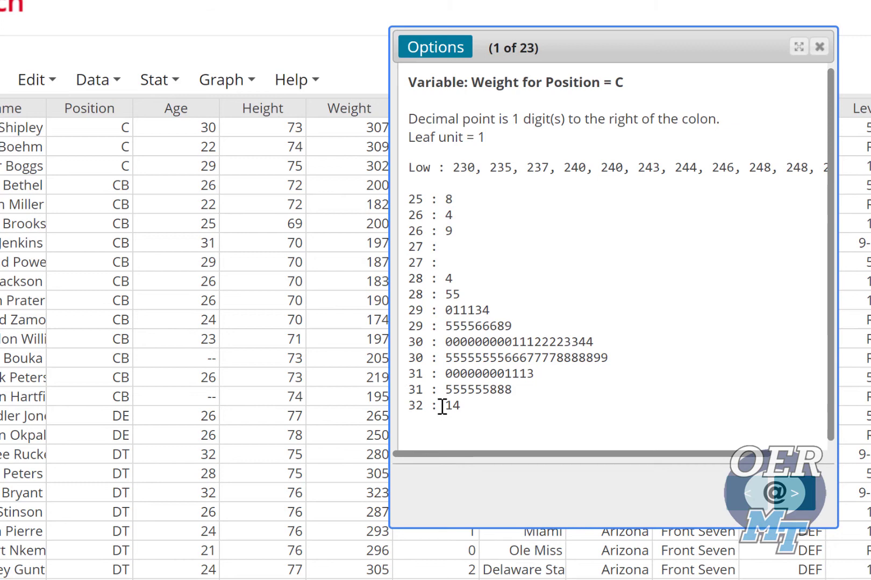
# Step through the grouped plots past CB and DB to DL, plot 5 of 23.
pyautogui.click(795, 493)
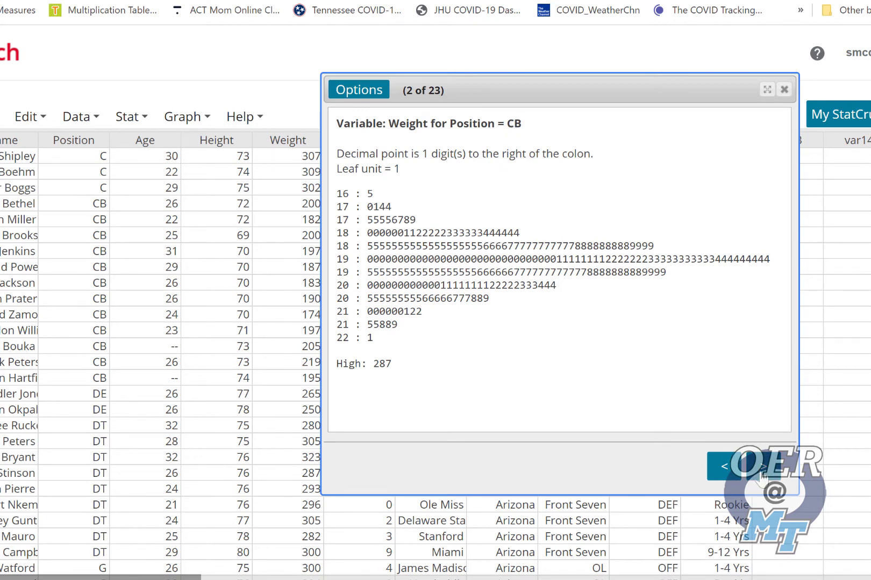
pyautogui.click(765, 466)
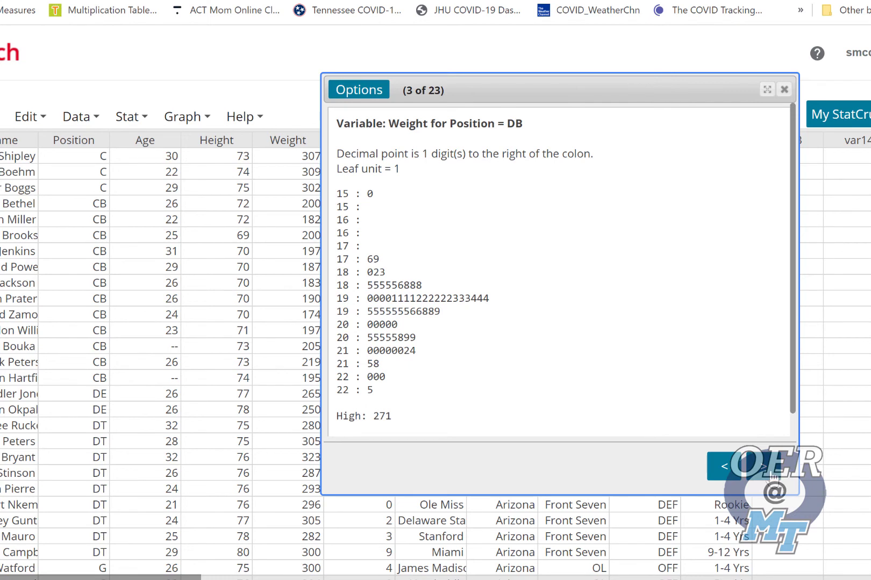
pyautogui.click(763, 466)
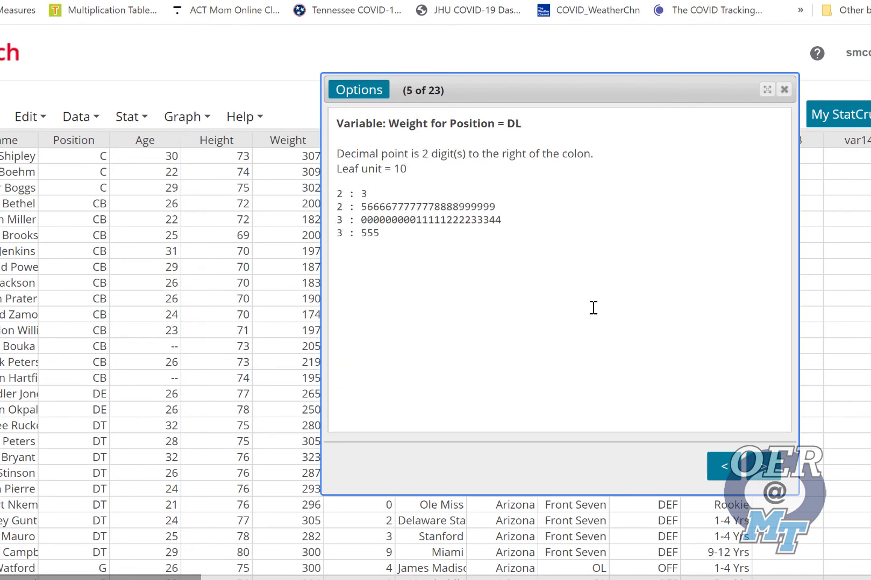
pyautogui.moveTo(347, 241)
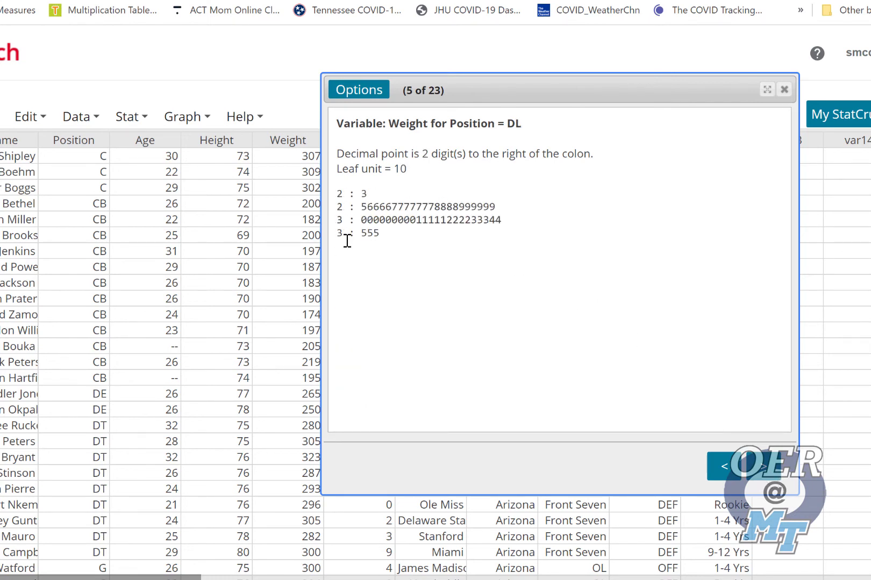
pyautogui.moveTo(601, 12)
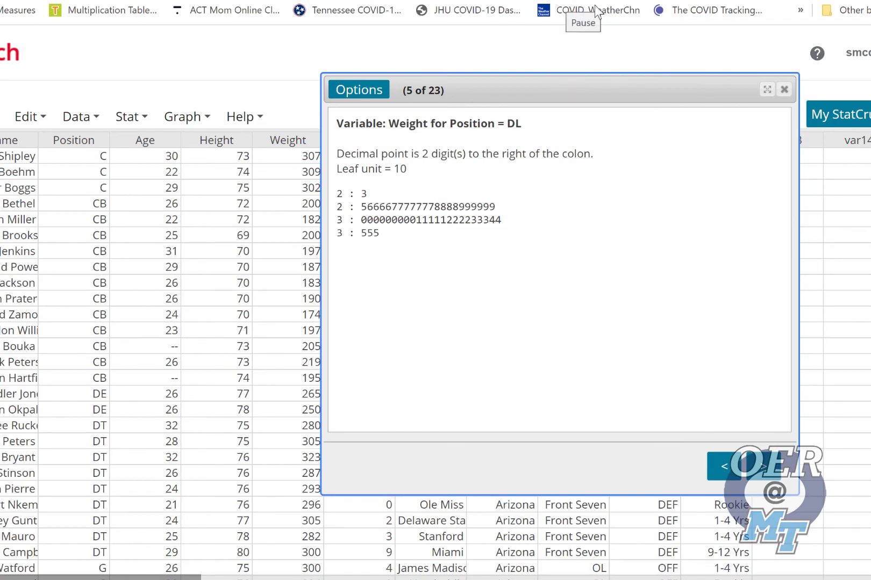